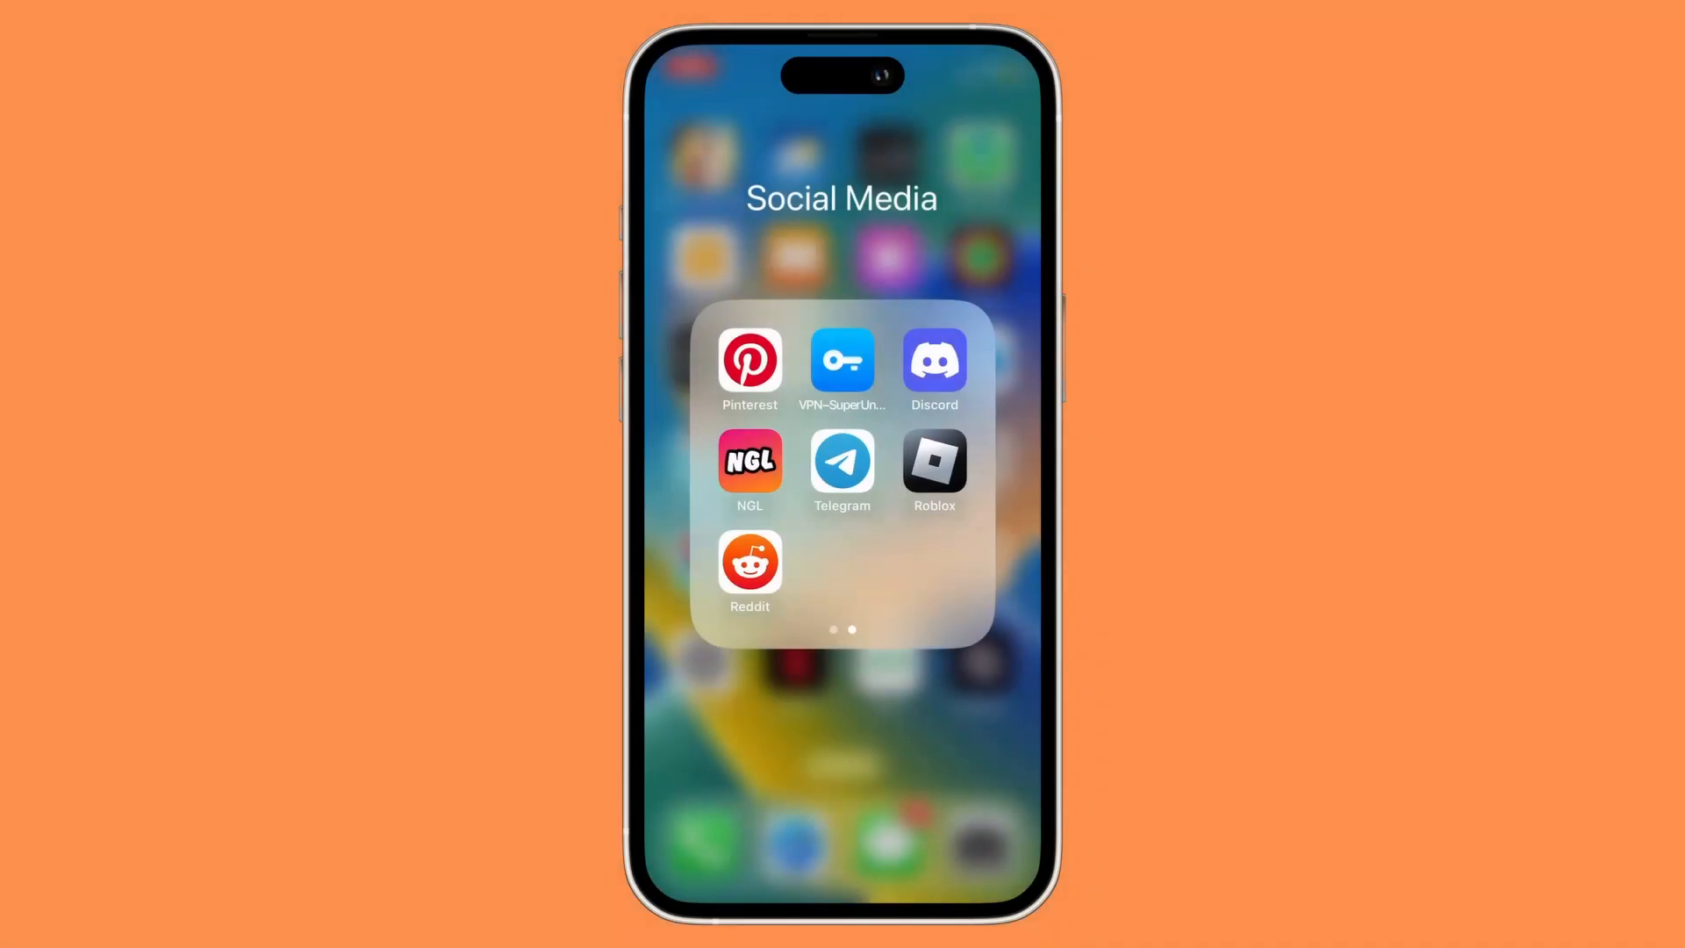
Launch the Roblox app from the iOS Social Media folder.
left_click(933, 460)
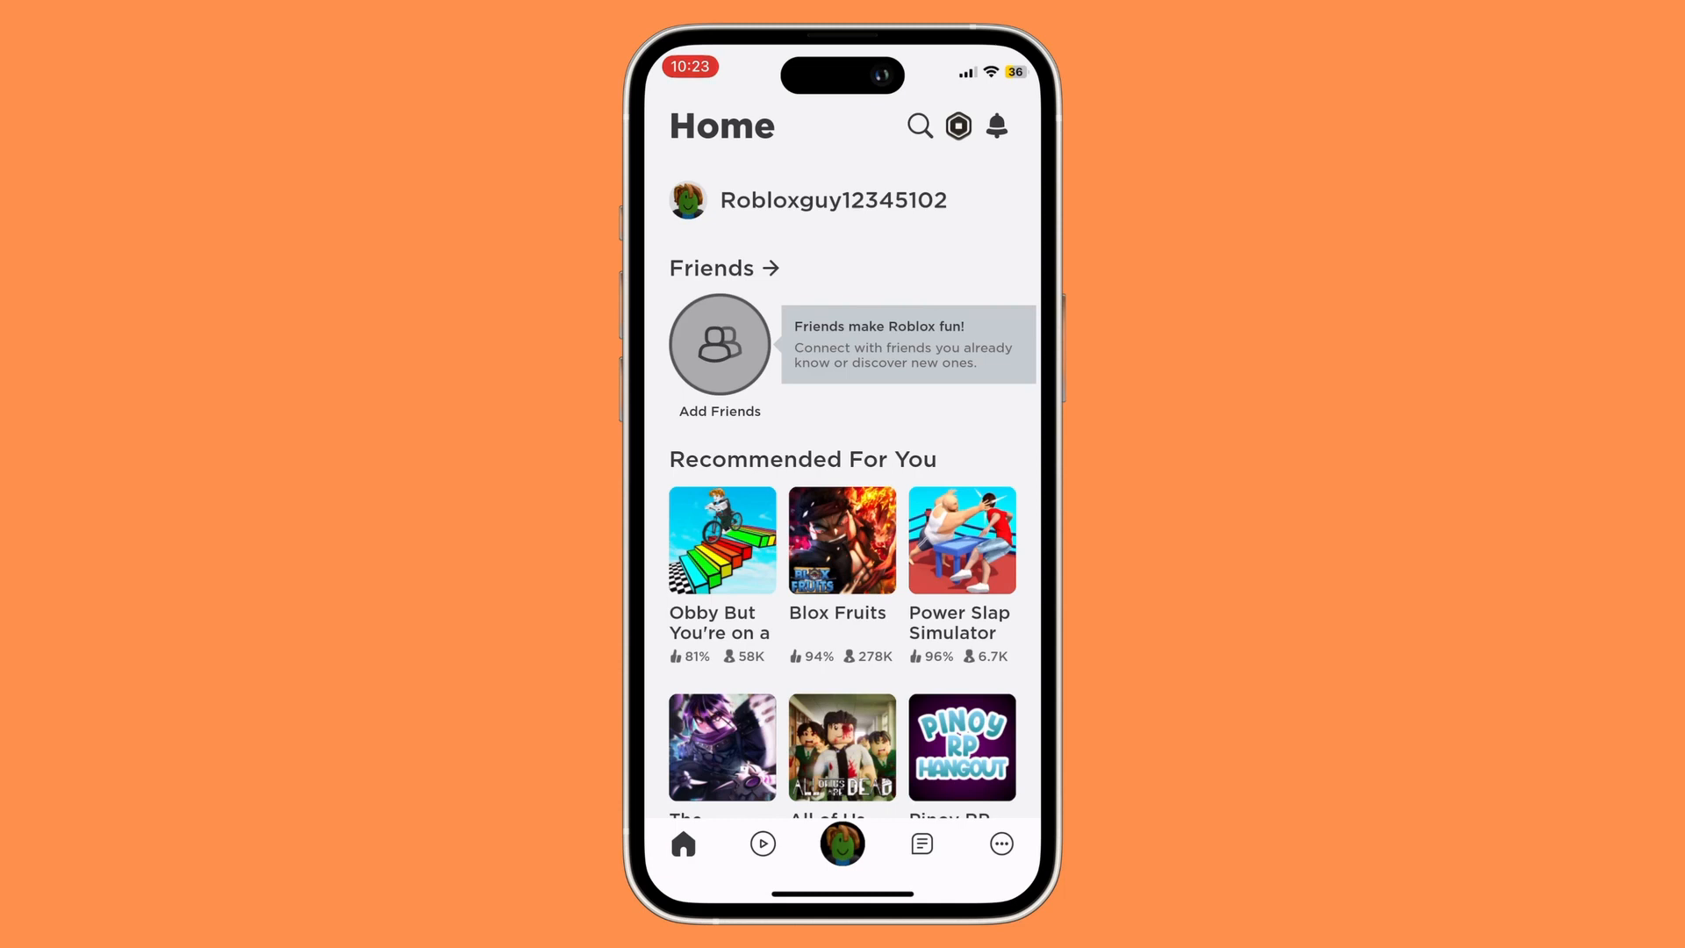
Open the Blox Fruits game details full-page and scroll down to its server list.
left_click(842, 540)
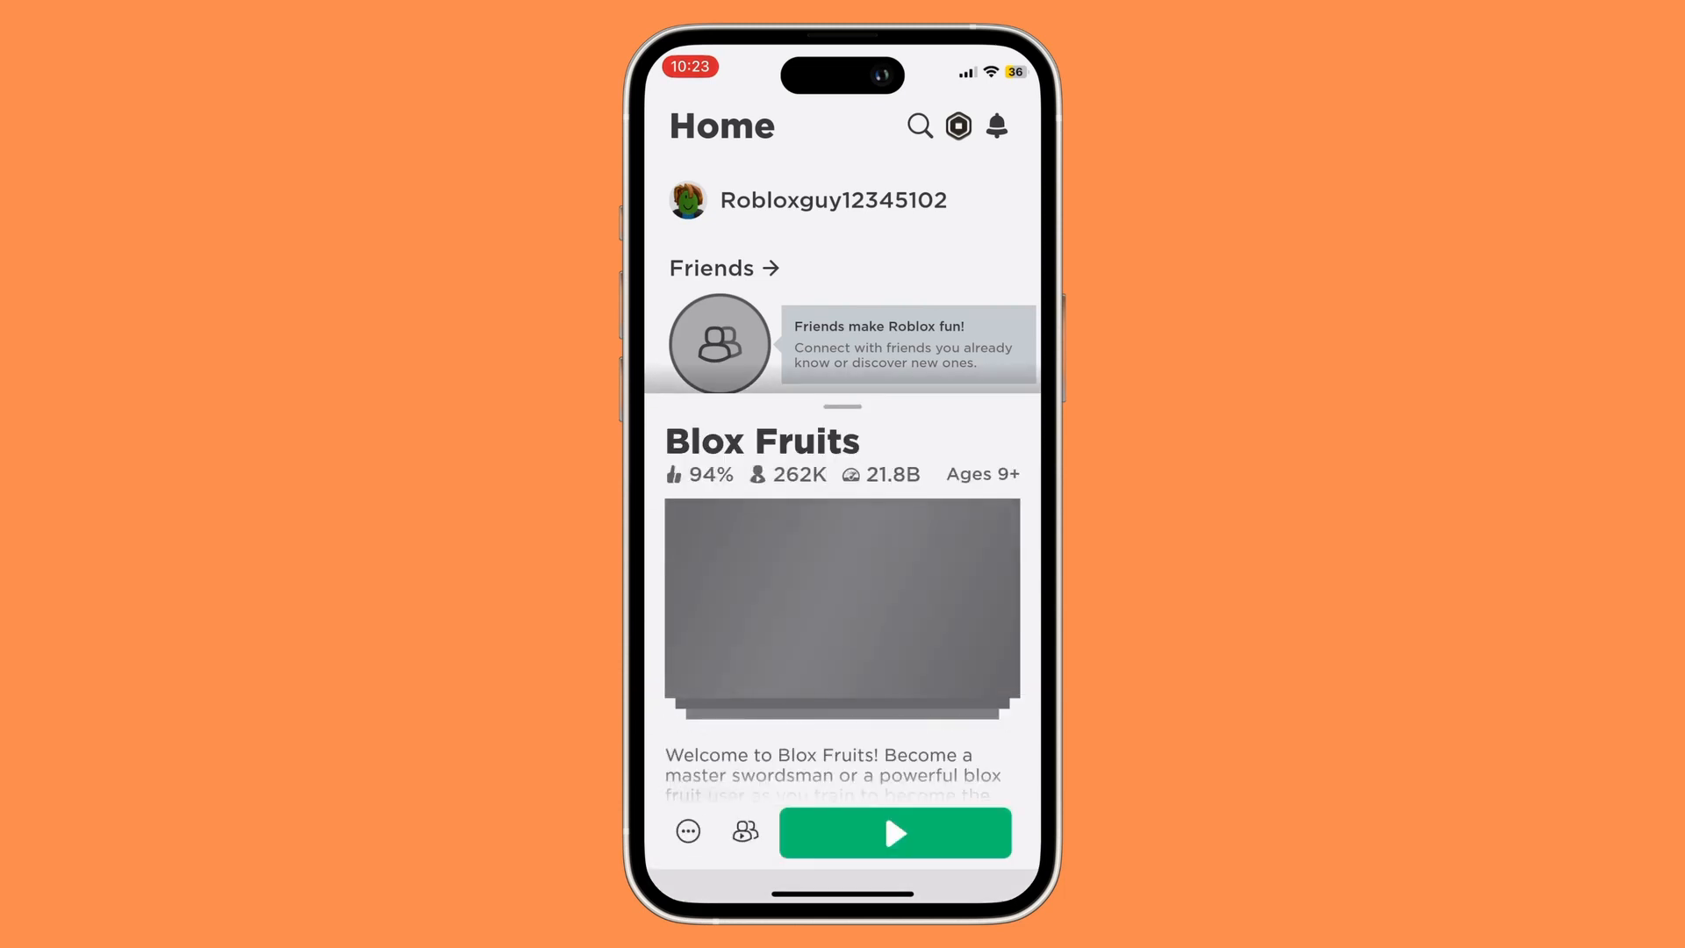
left_click(842, 608)
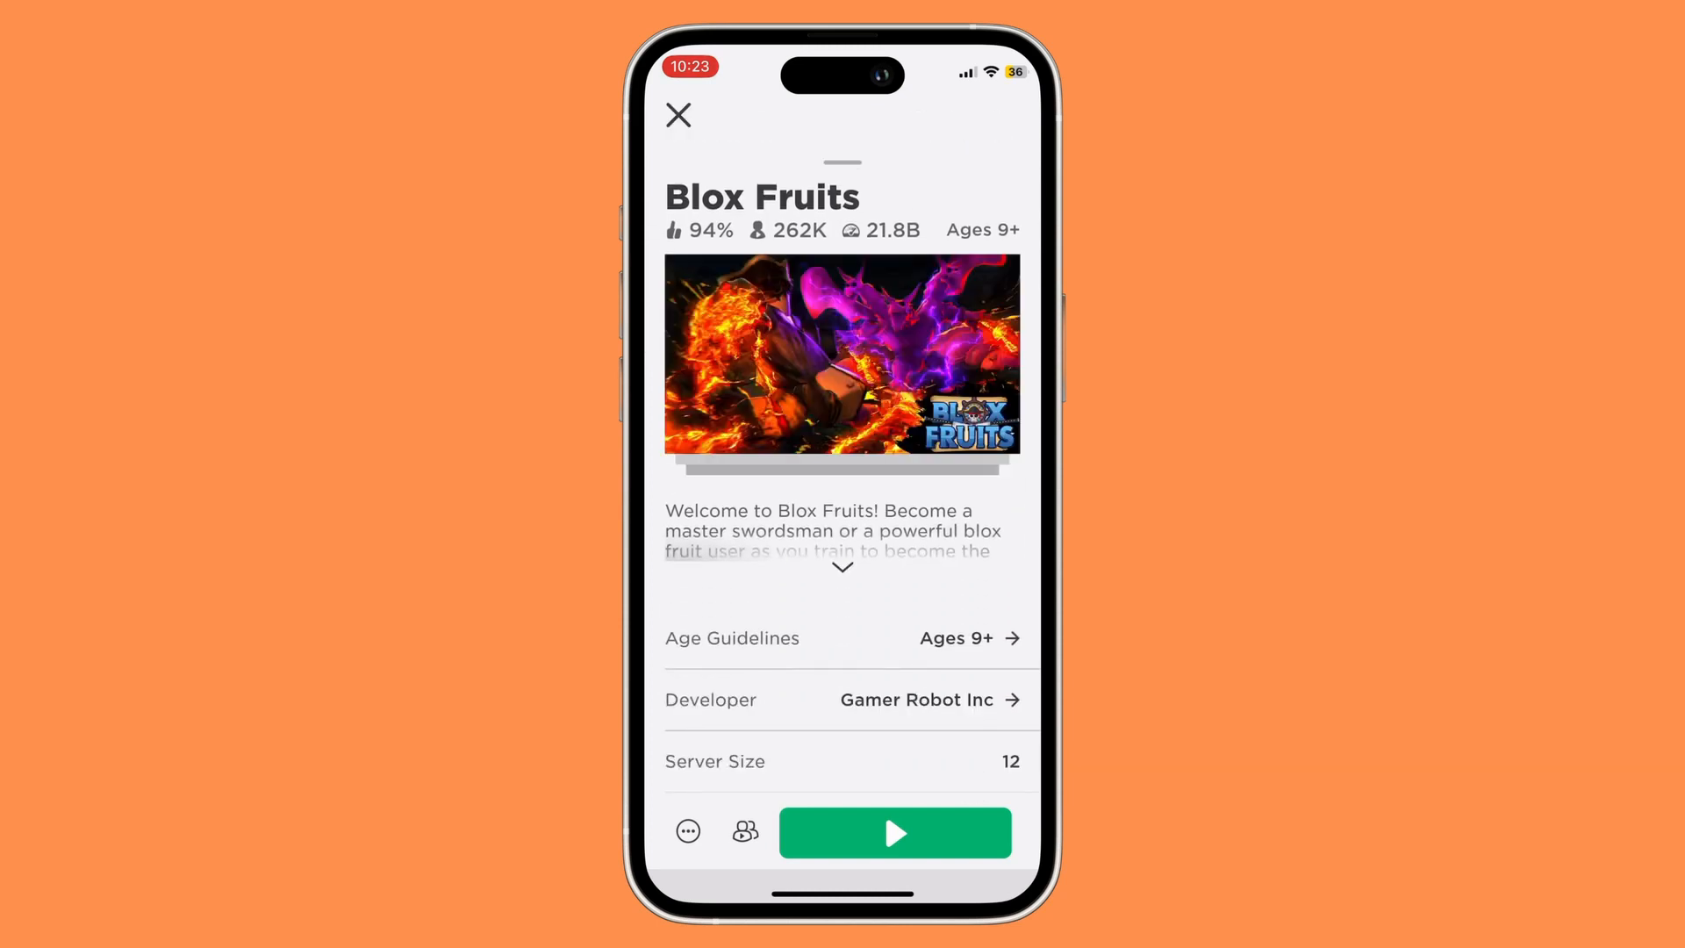
scroll("down", 3)
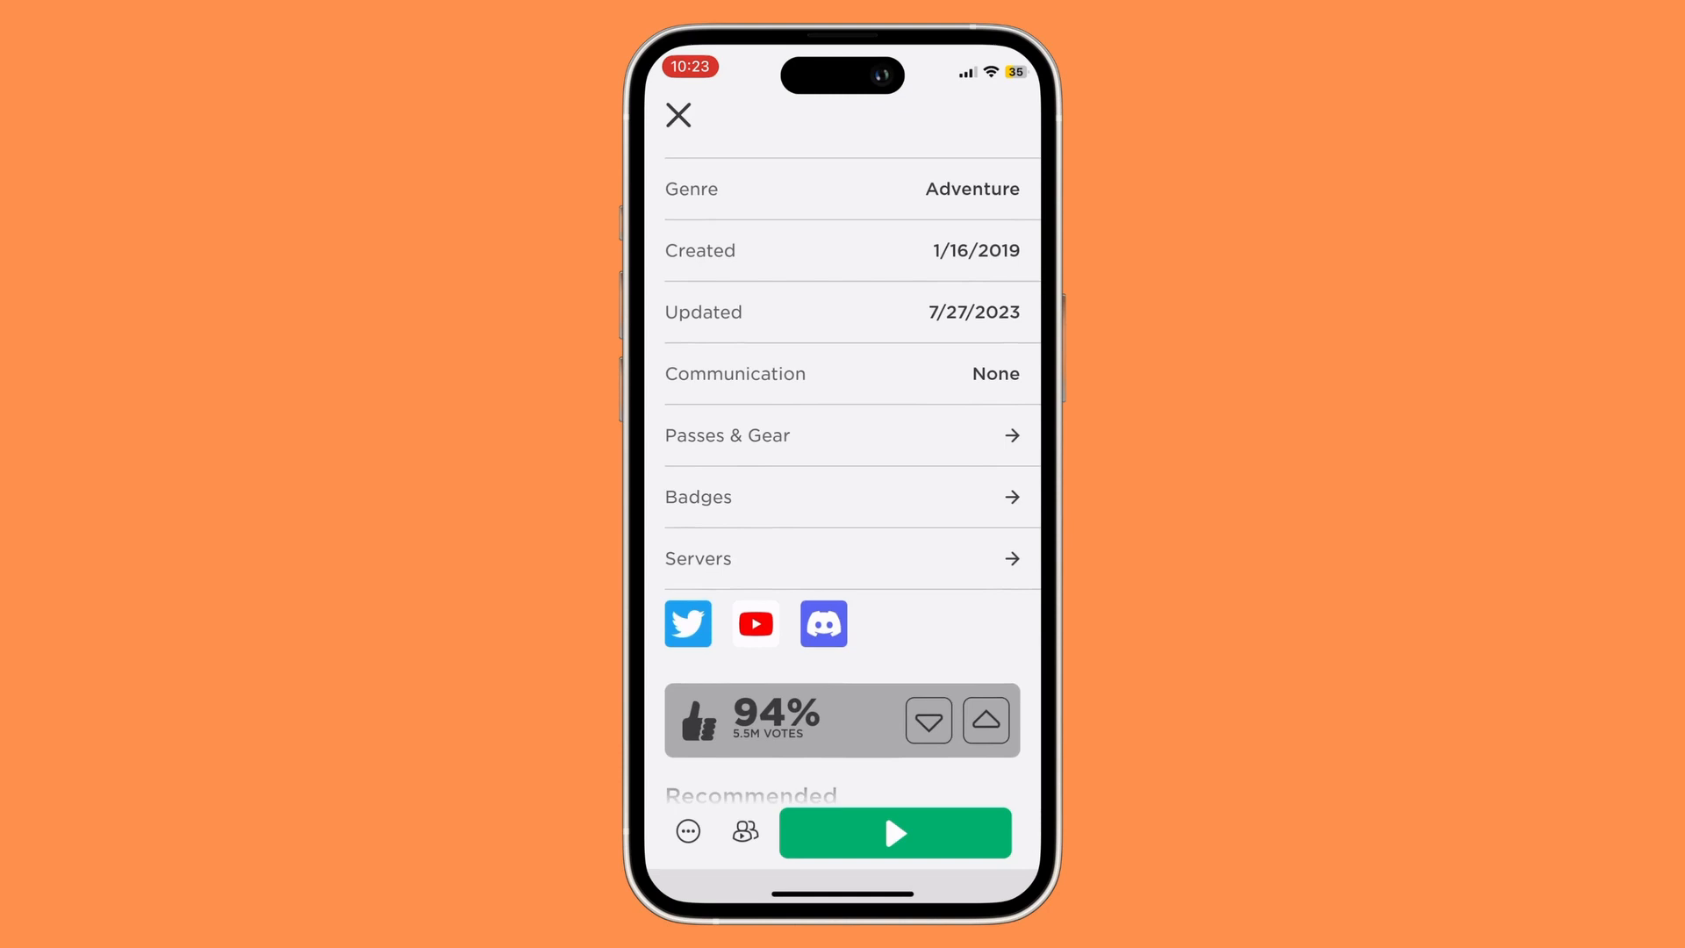
scroll("down", 3)
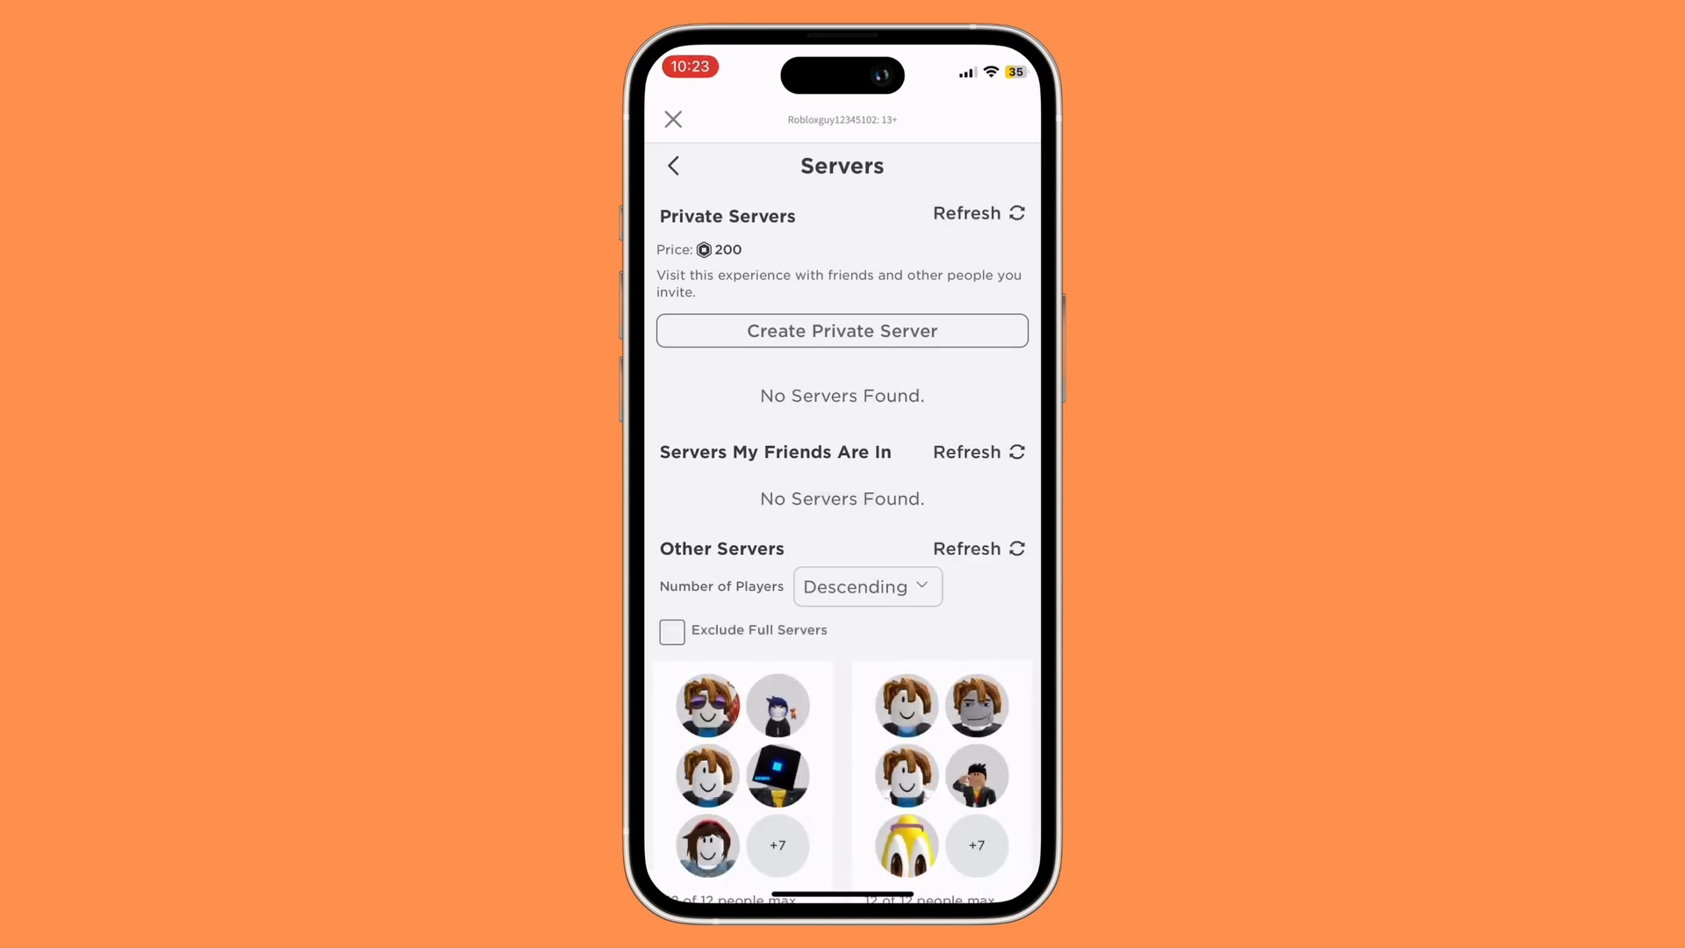
Tick Exclude Full Servers, sort by Ascending player count, and scroll to the 1-of-12 servers.
left_click(672, 631)
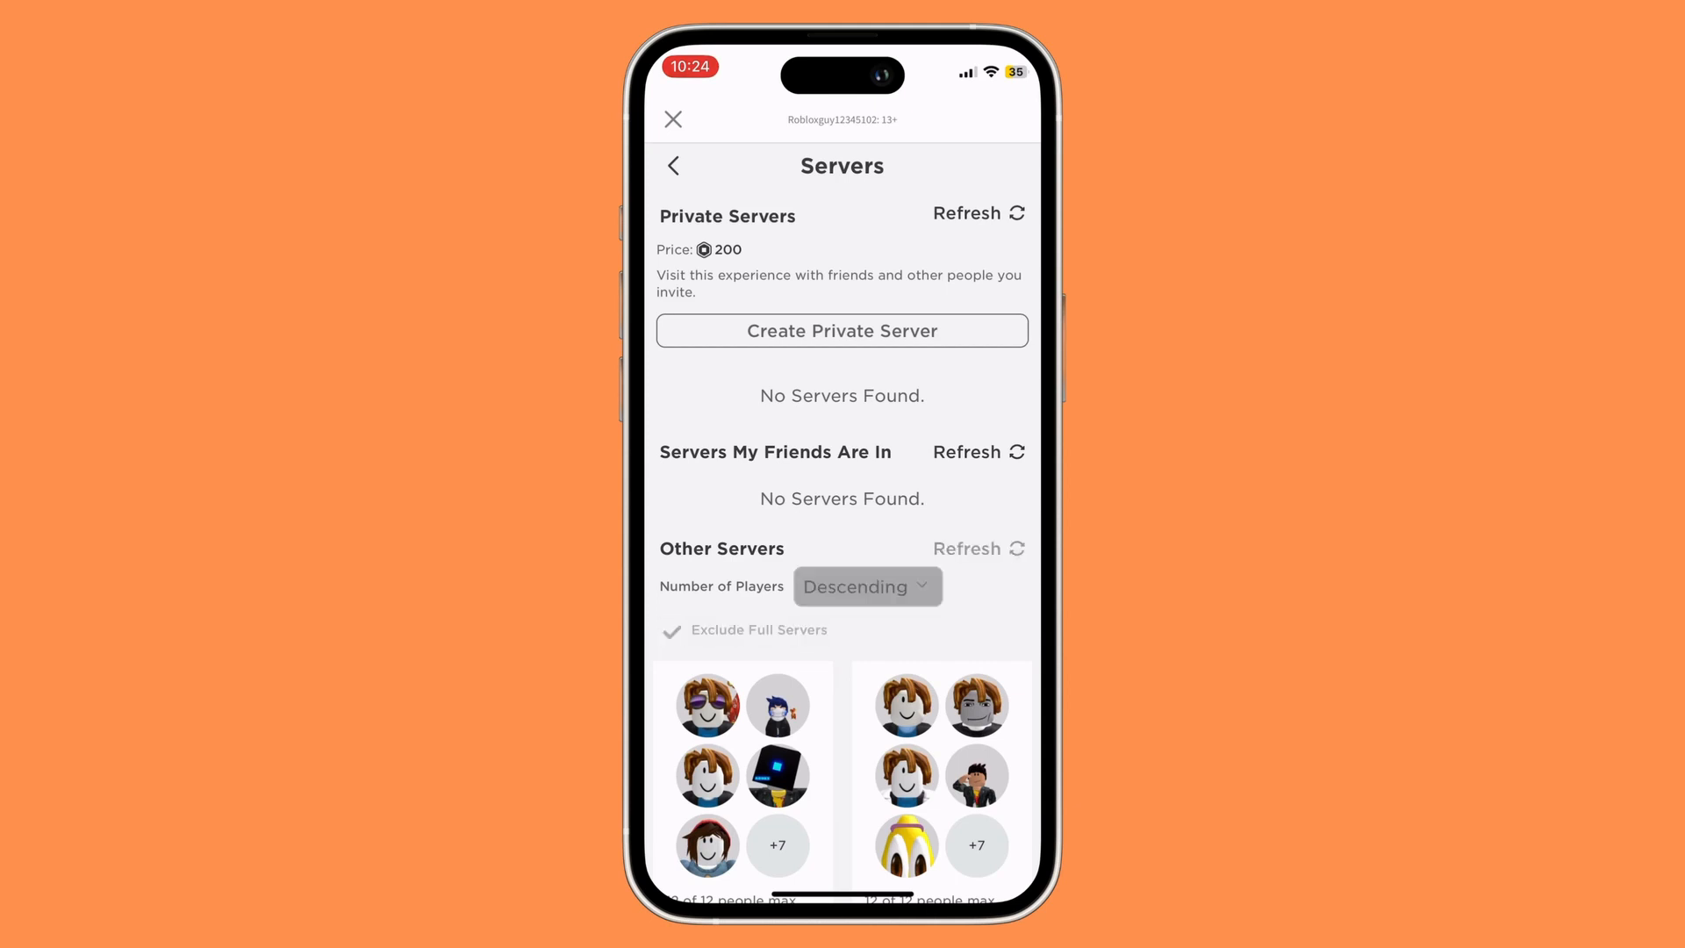
left_click(671, 630)
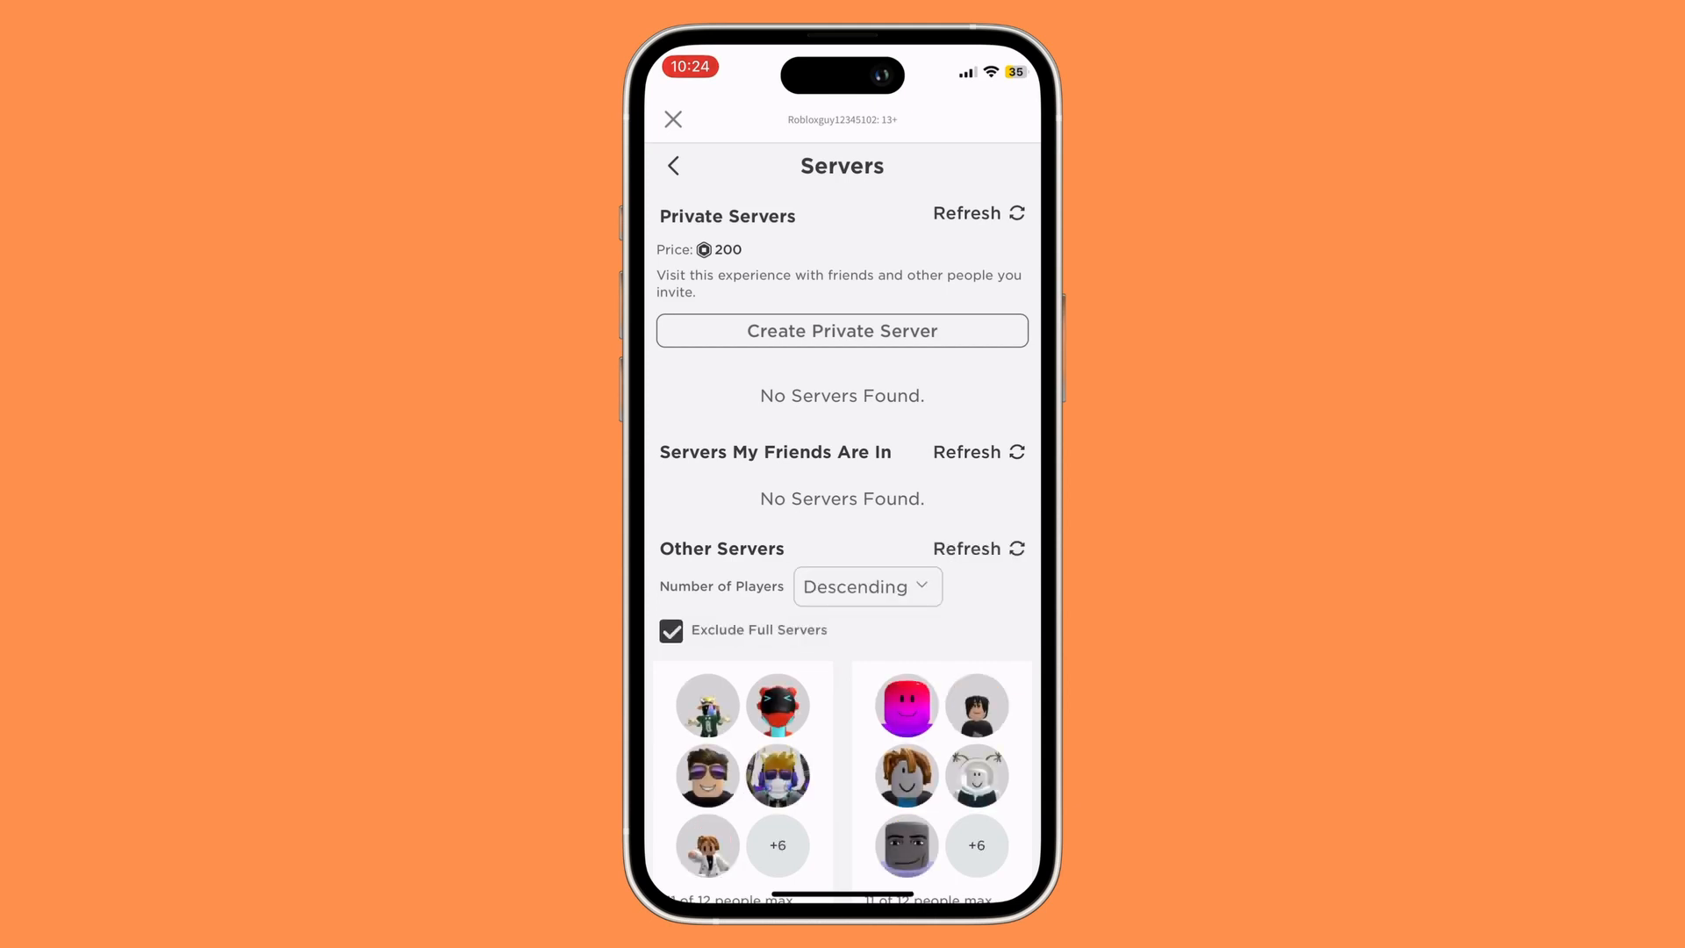
left_click(867, 585)
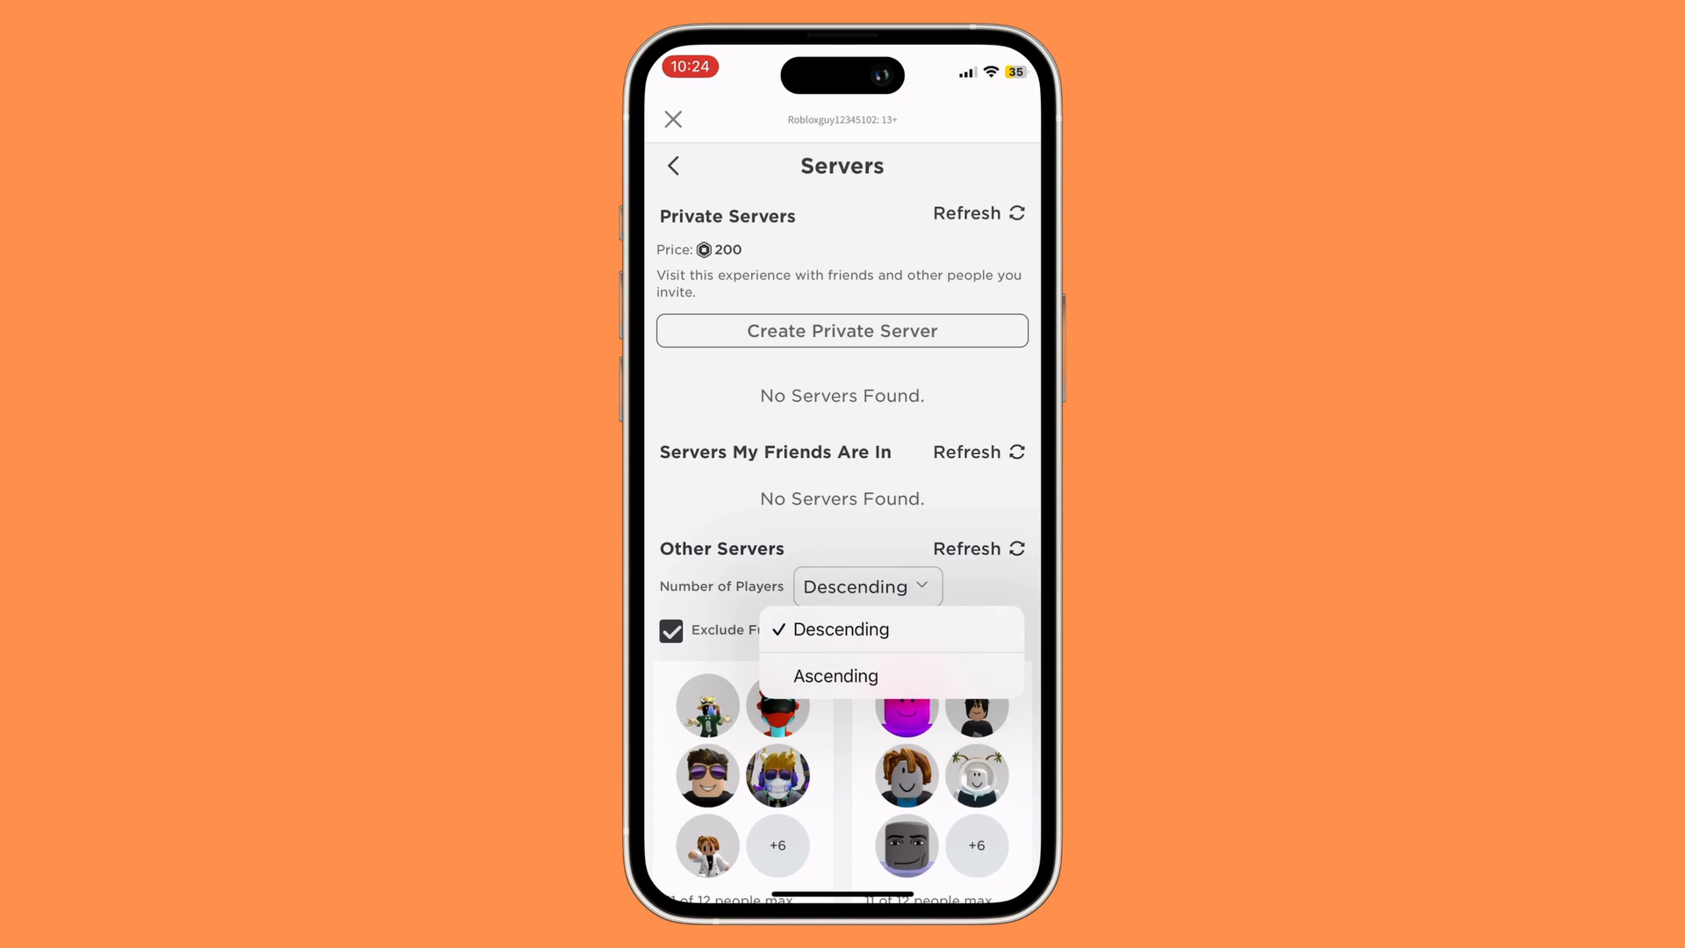
left_click(837, 675)
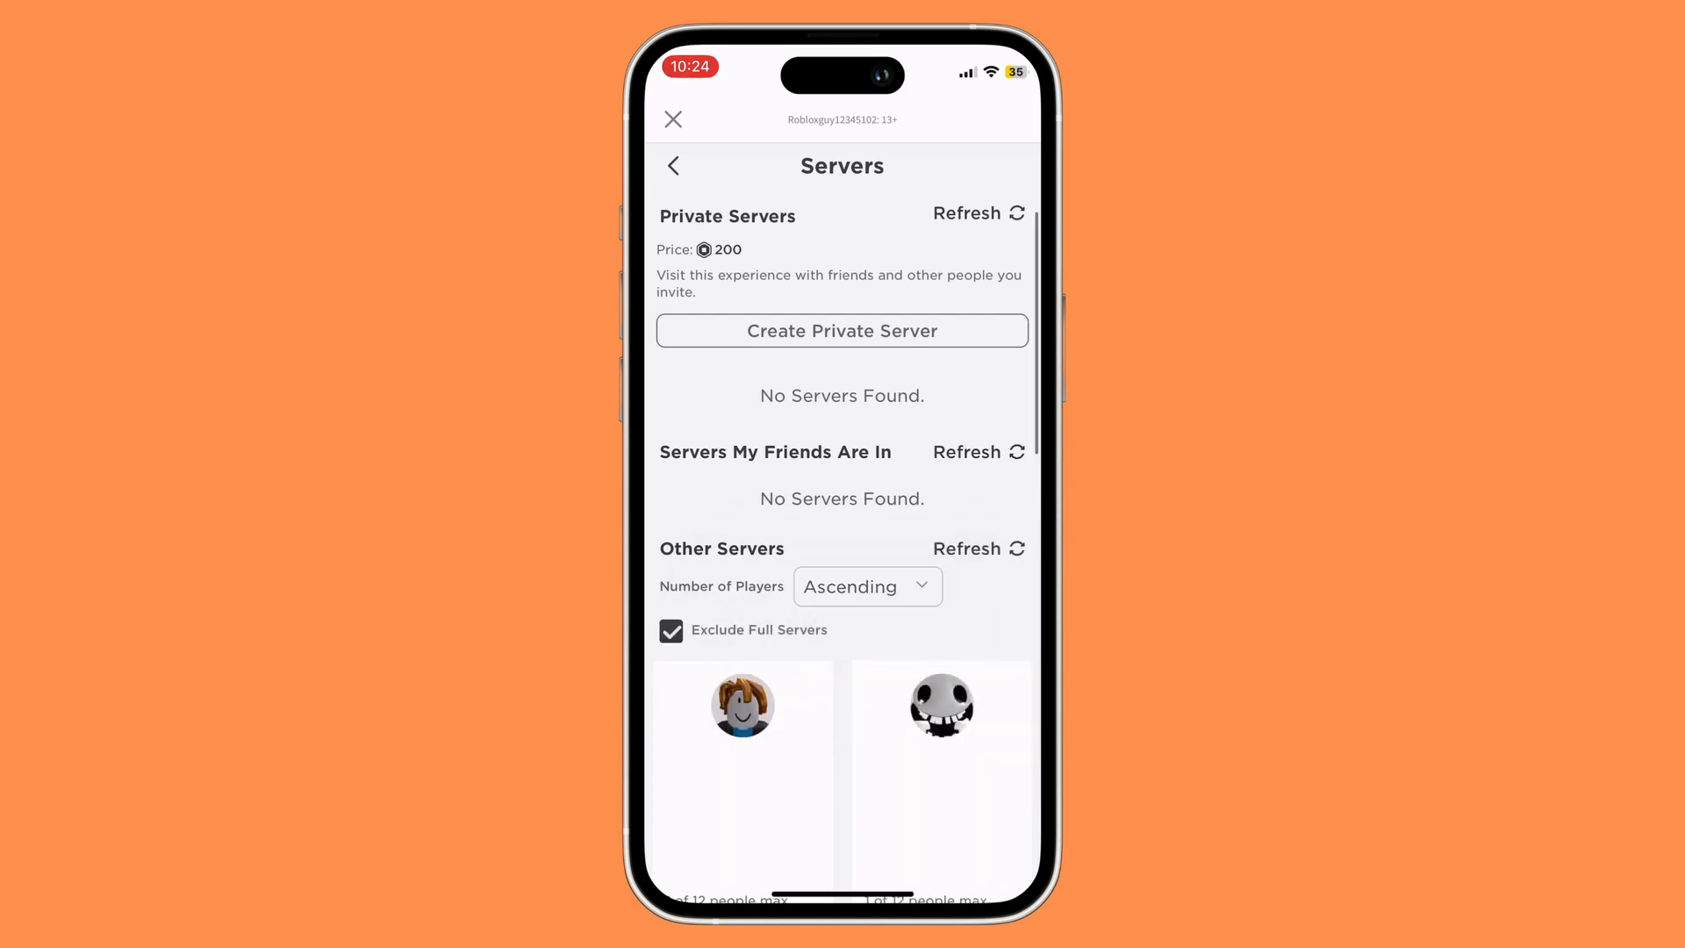
scroll("down", 3)
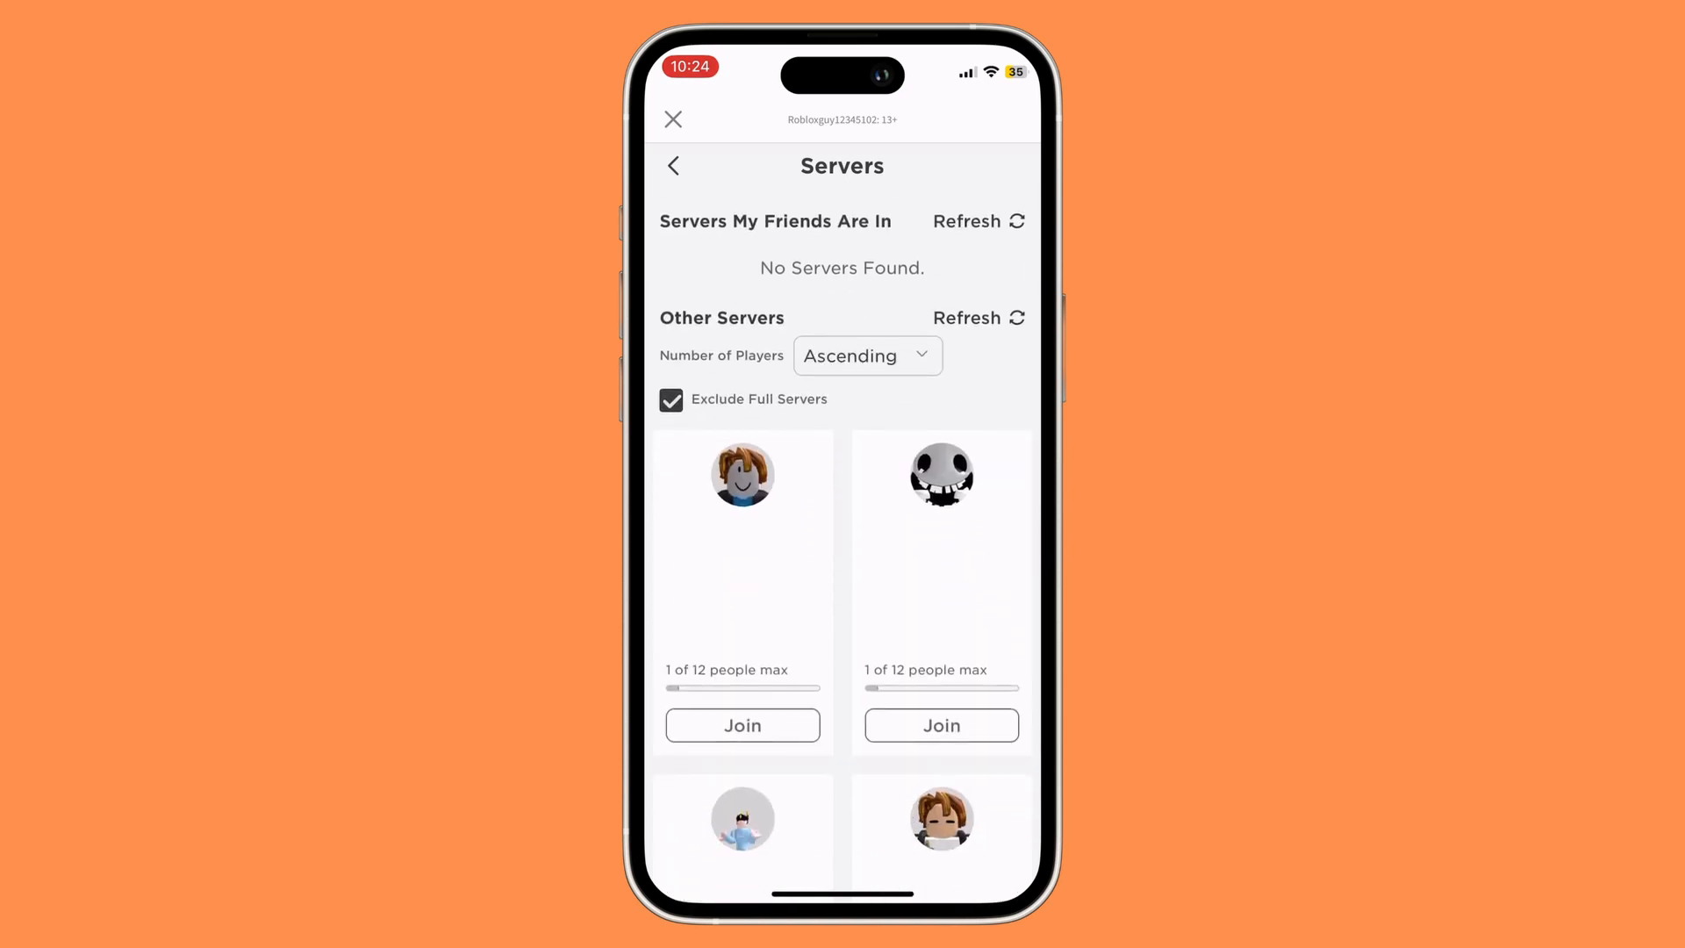
scroll("down", 3)
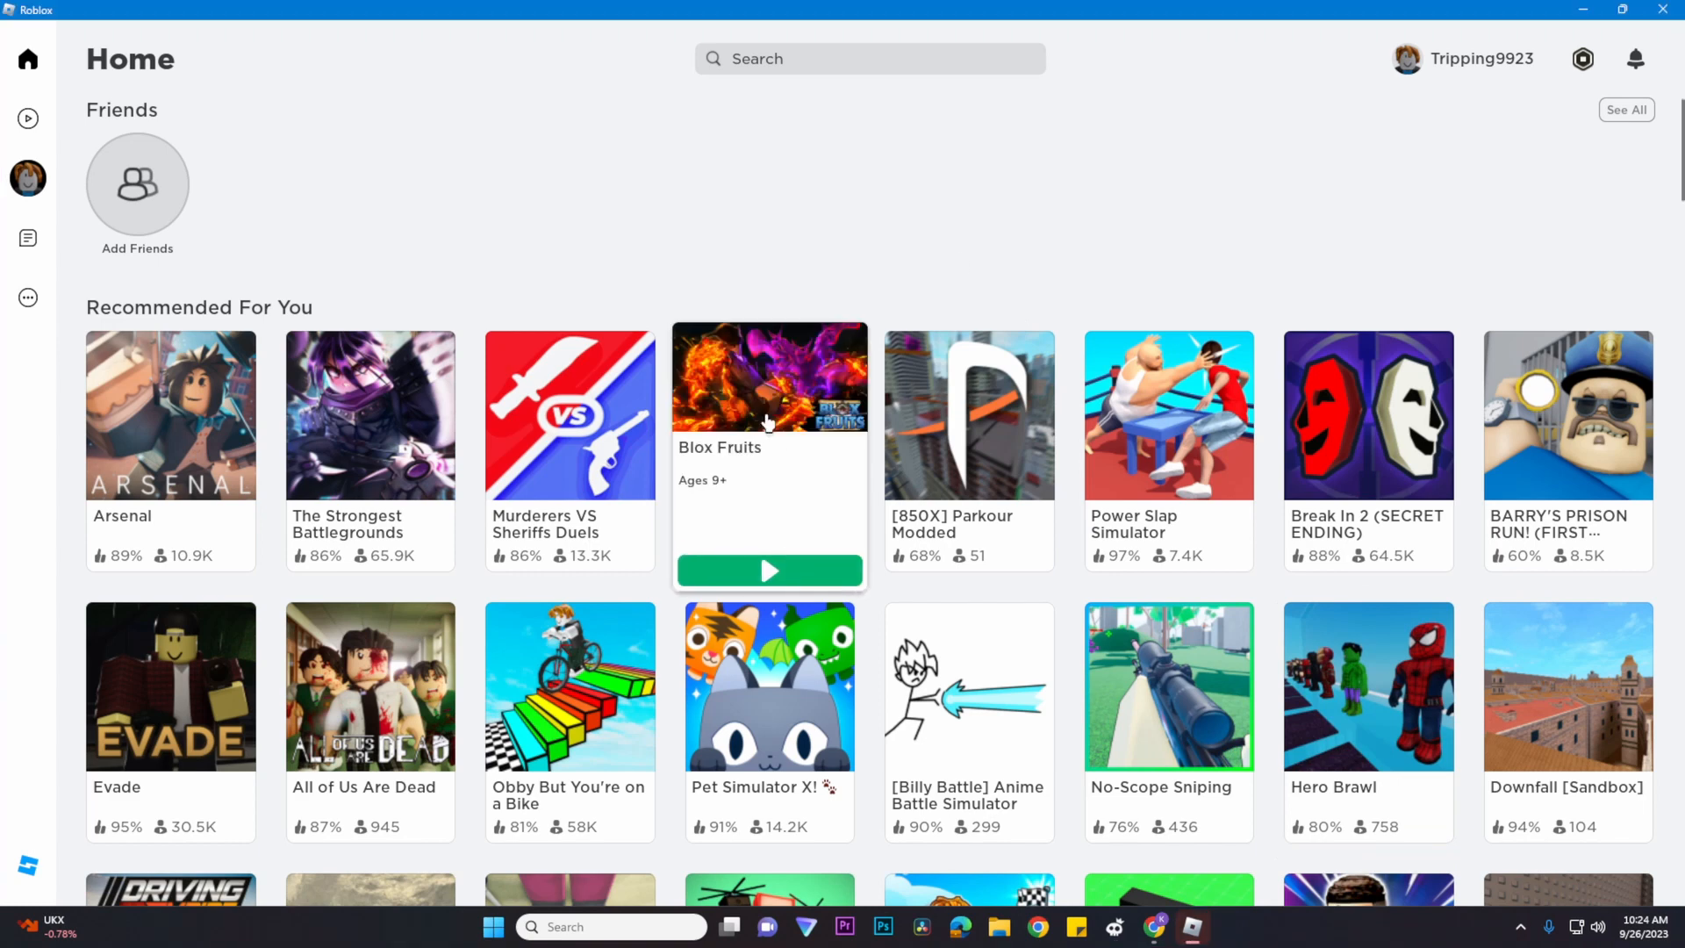
Open the Blox Fruits game page from the Windows Roblox Home page.
left_click(769, 415)
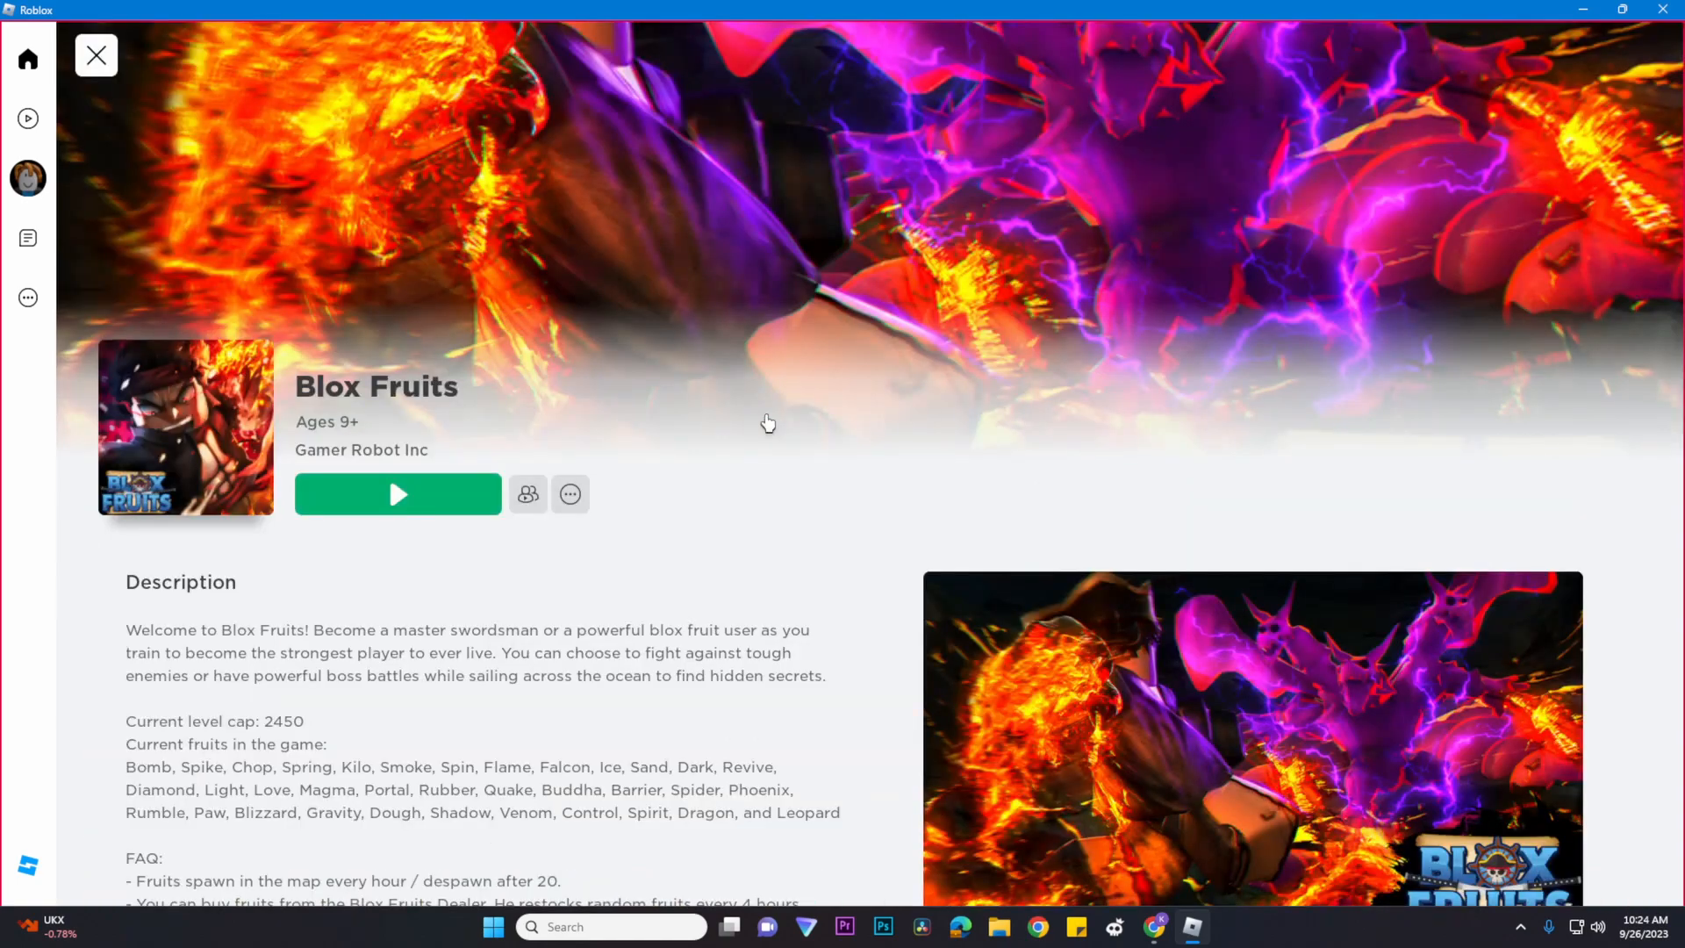
mouse_move(776, 526)
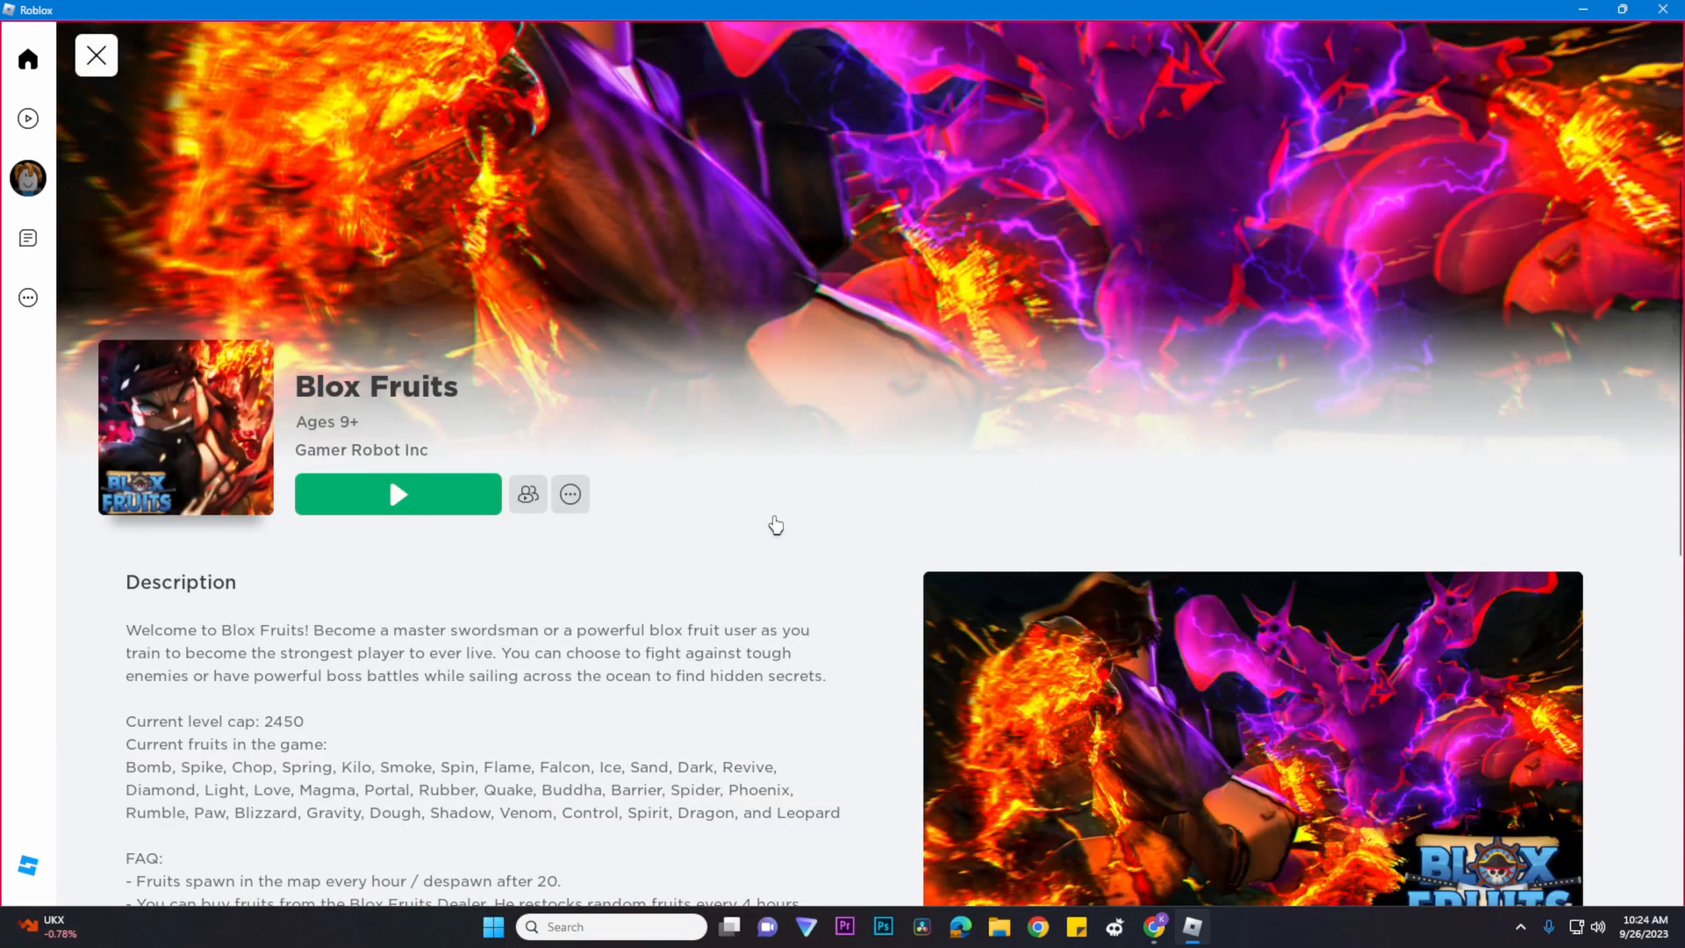
Scroll down the Blox Fruits page to the game stats and Servers entry.
scroll("down", 3)
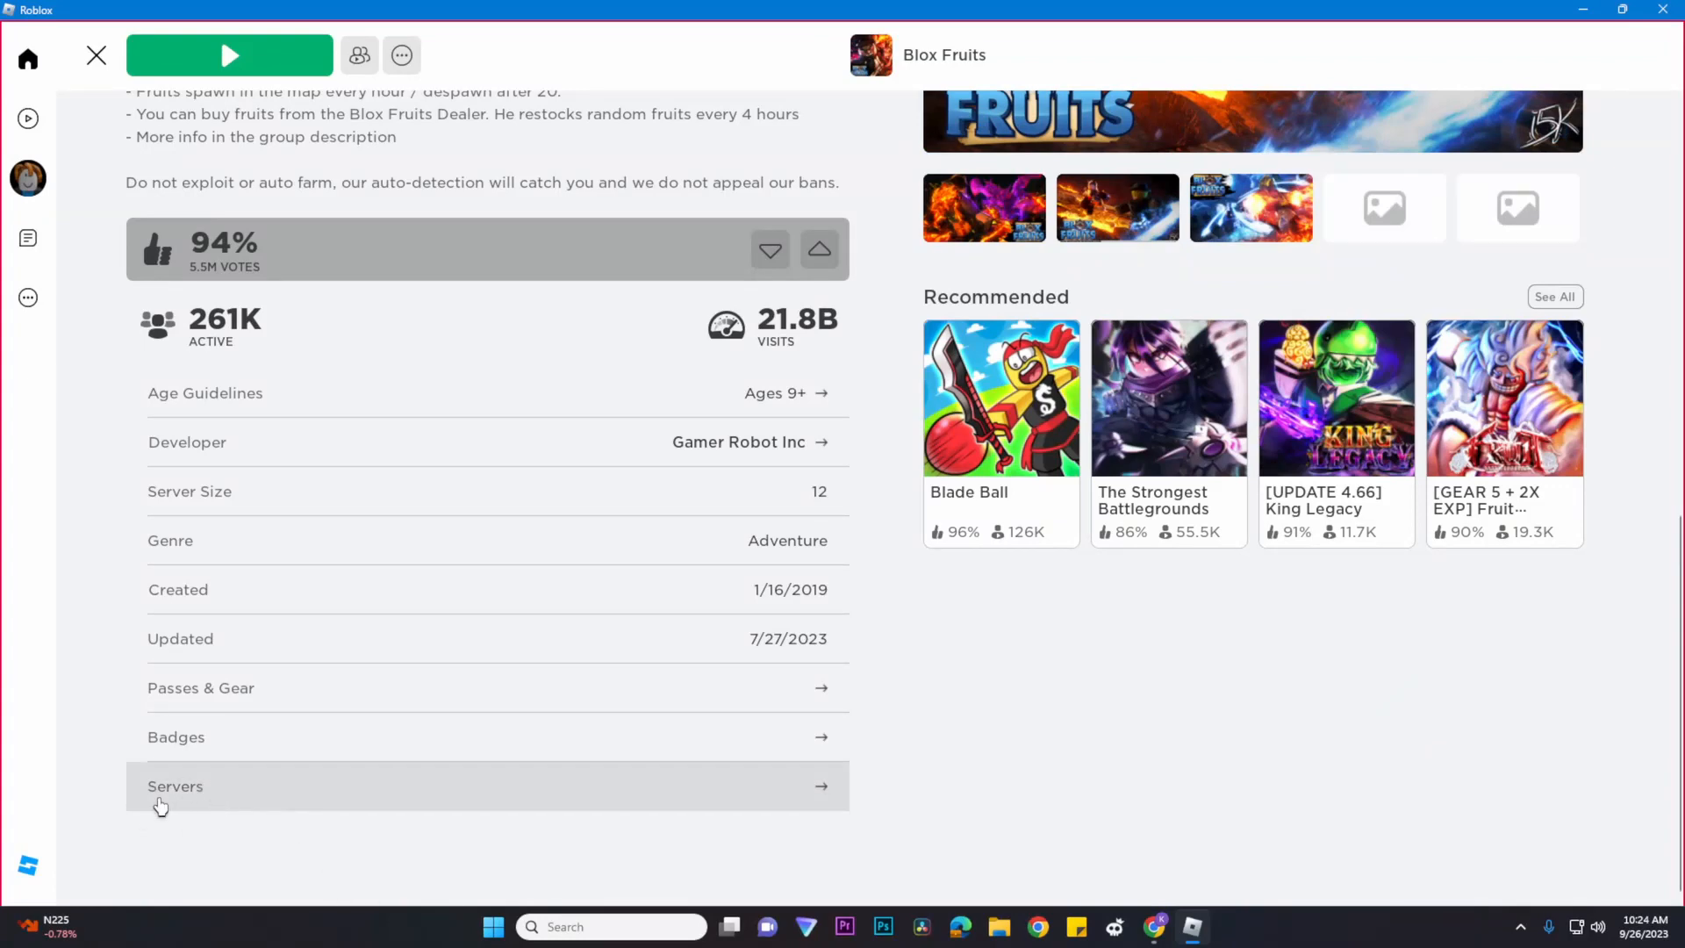
mouse_move(327, 796)
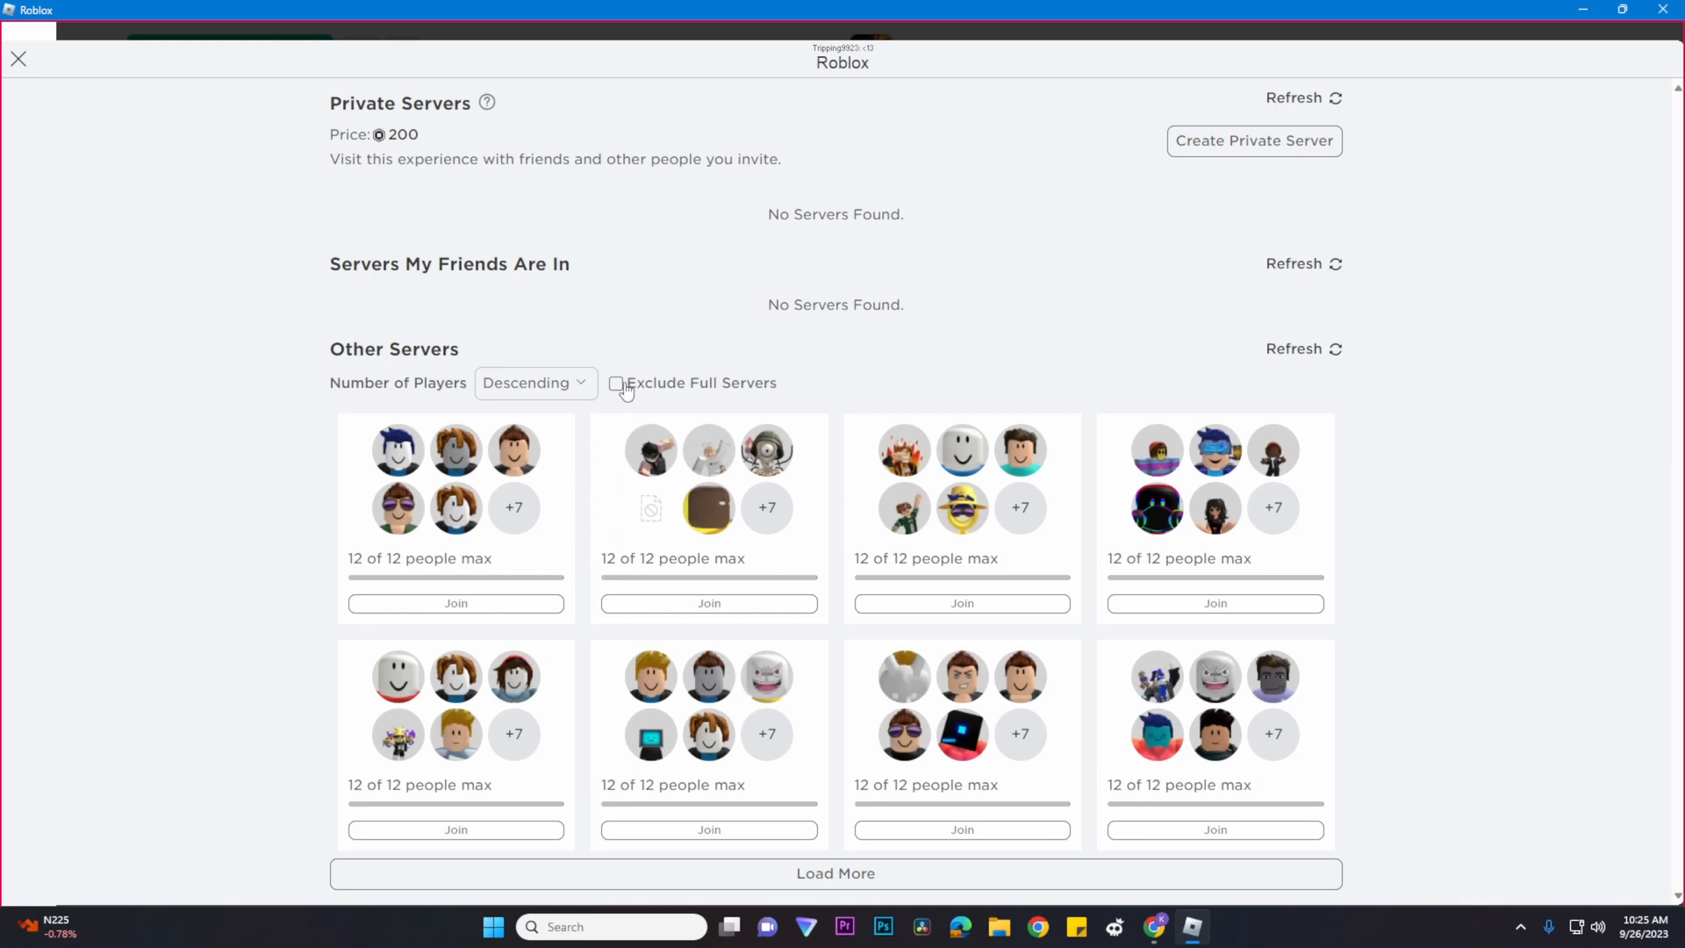
Exclude full servers and sort the Blox Fruits servers by ascending player count.
left_click(616, 382)
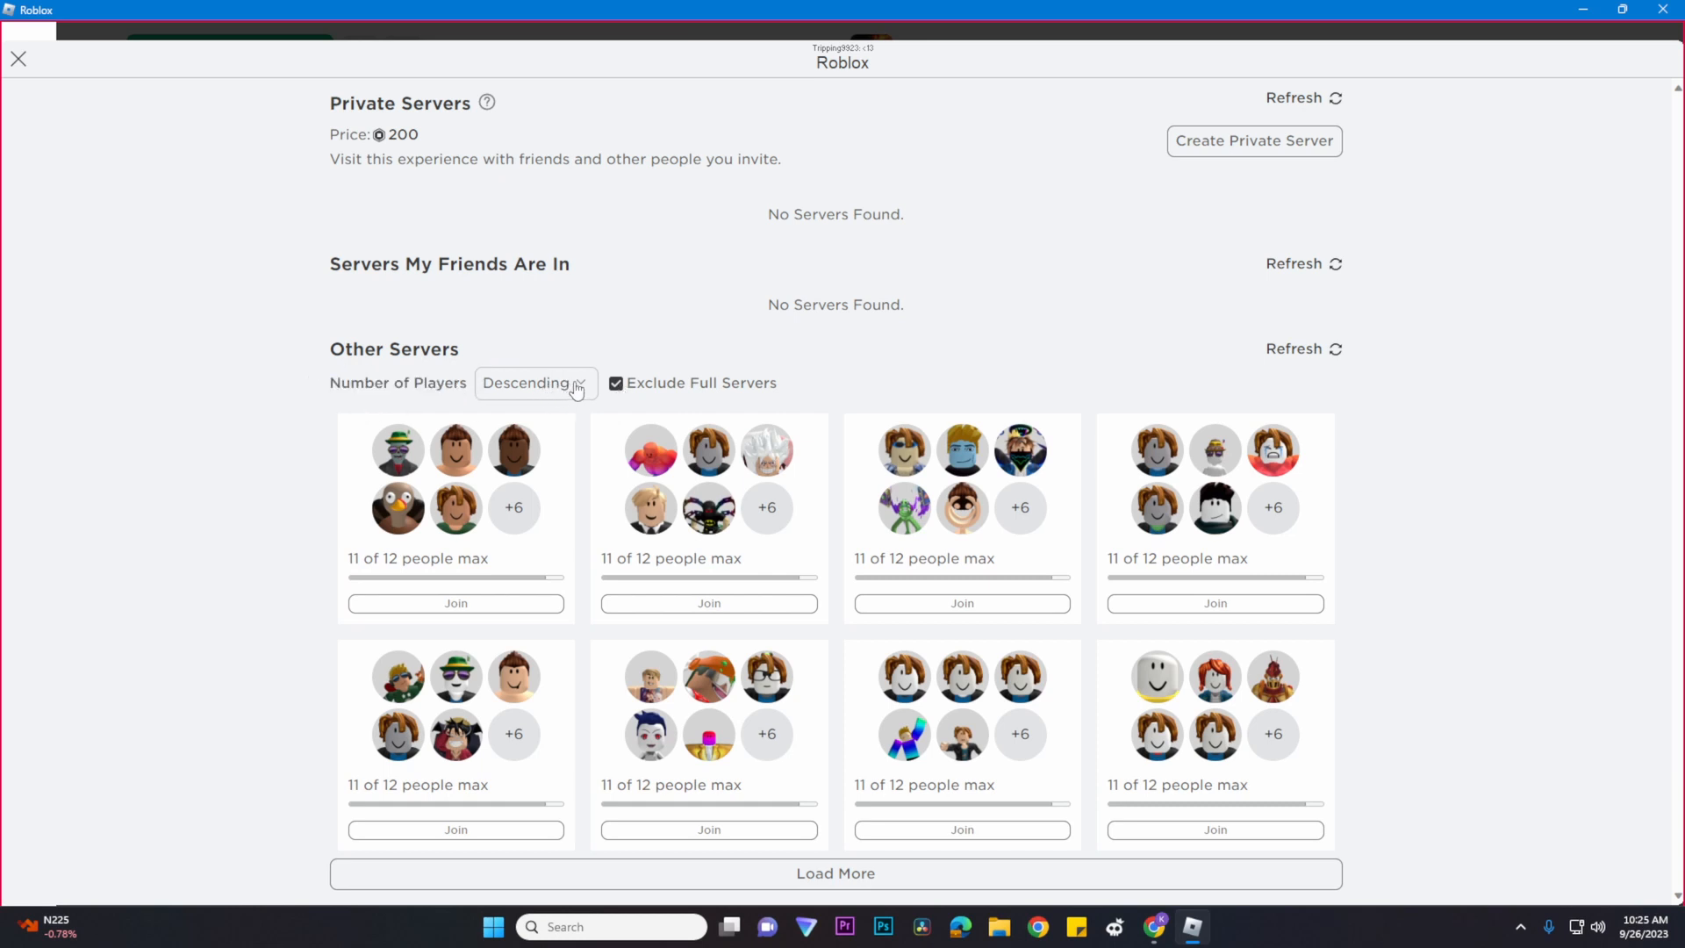
left_click(535, 382)
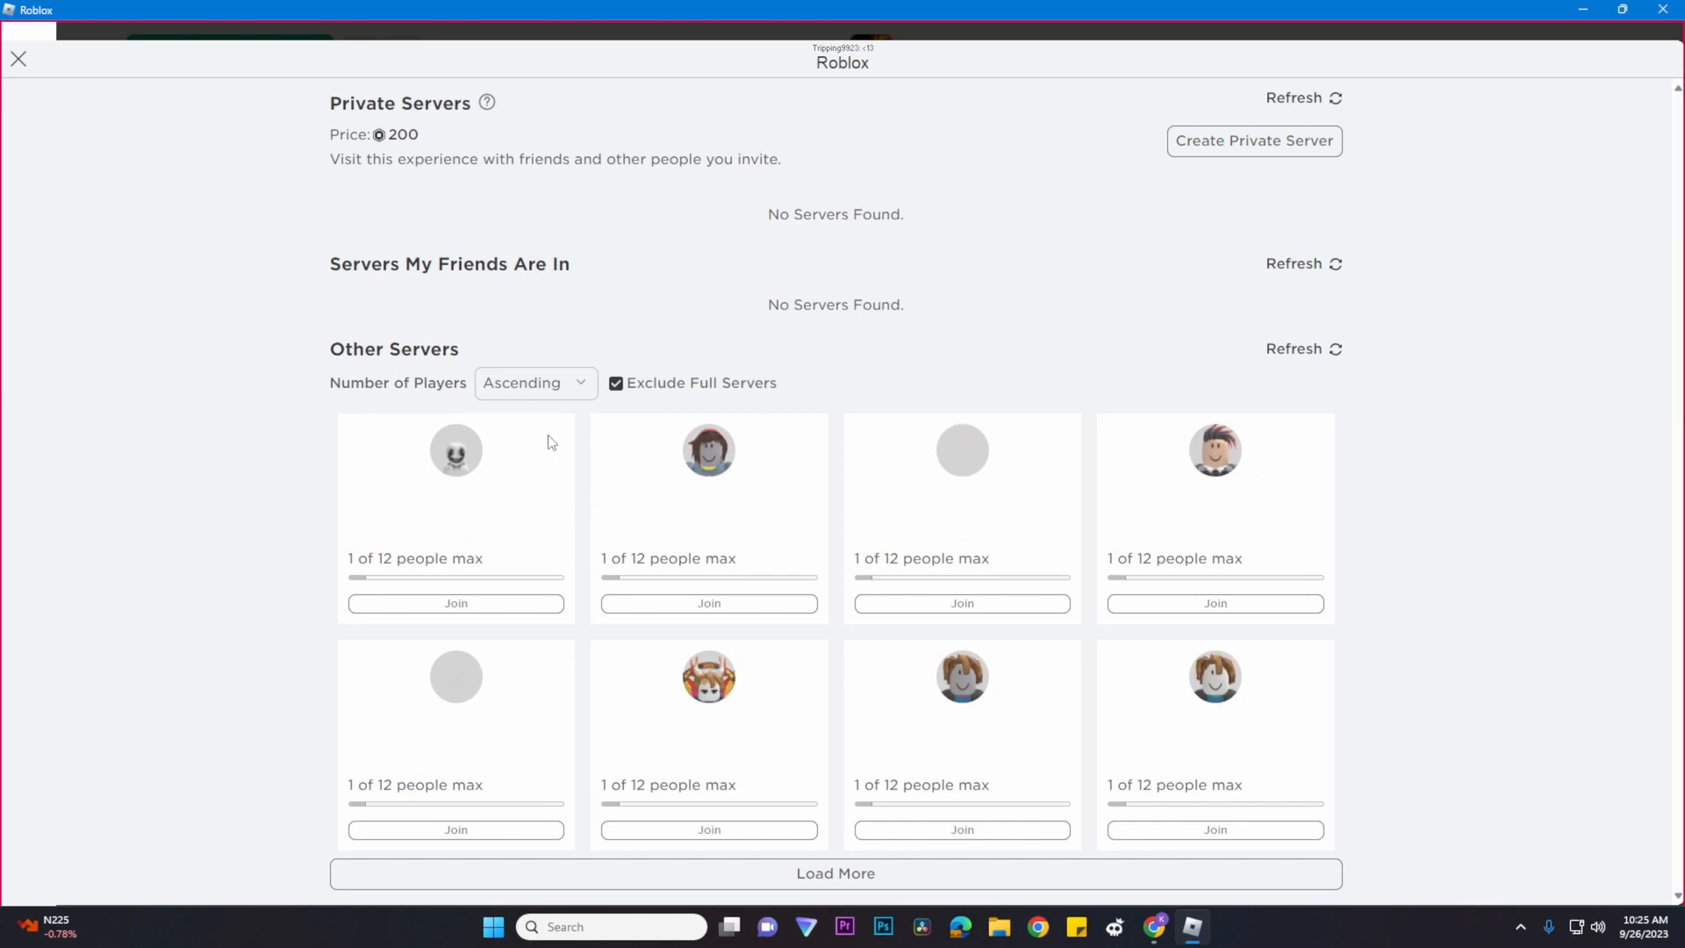